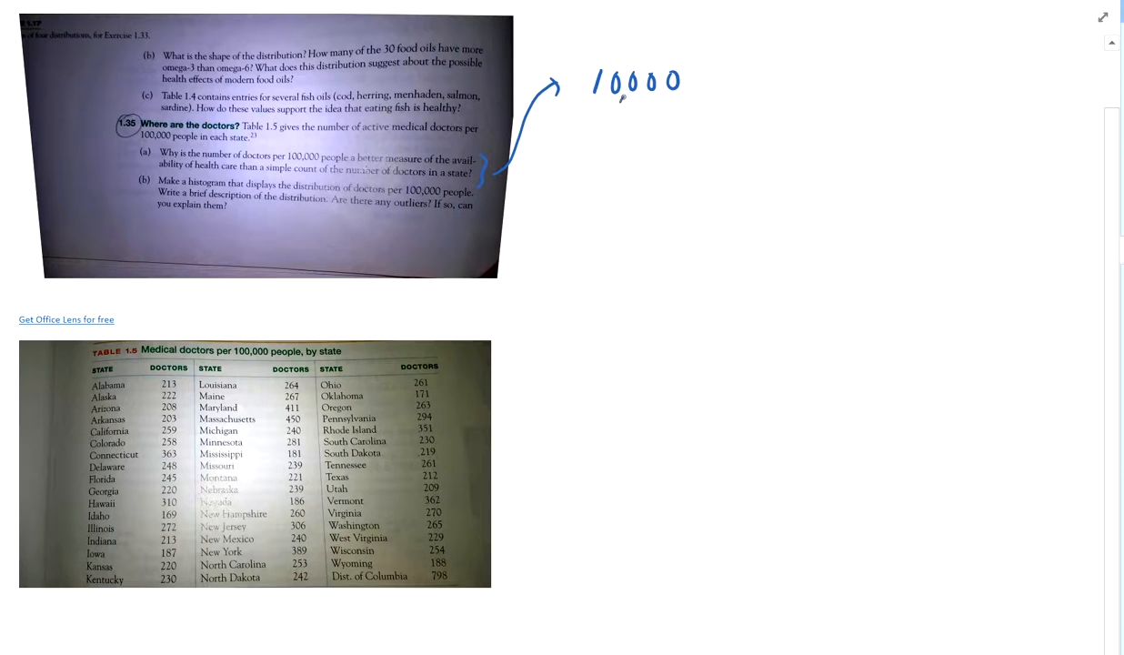
- Bracket part (a) of the doctors exercise and write 10000 beside an arrow
type("doctors")
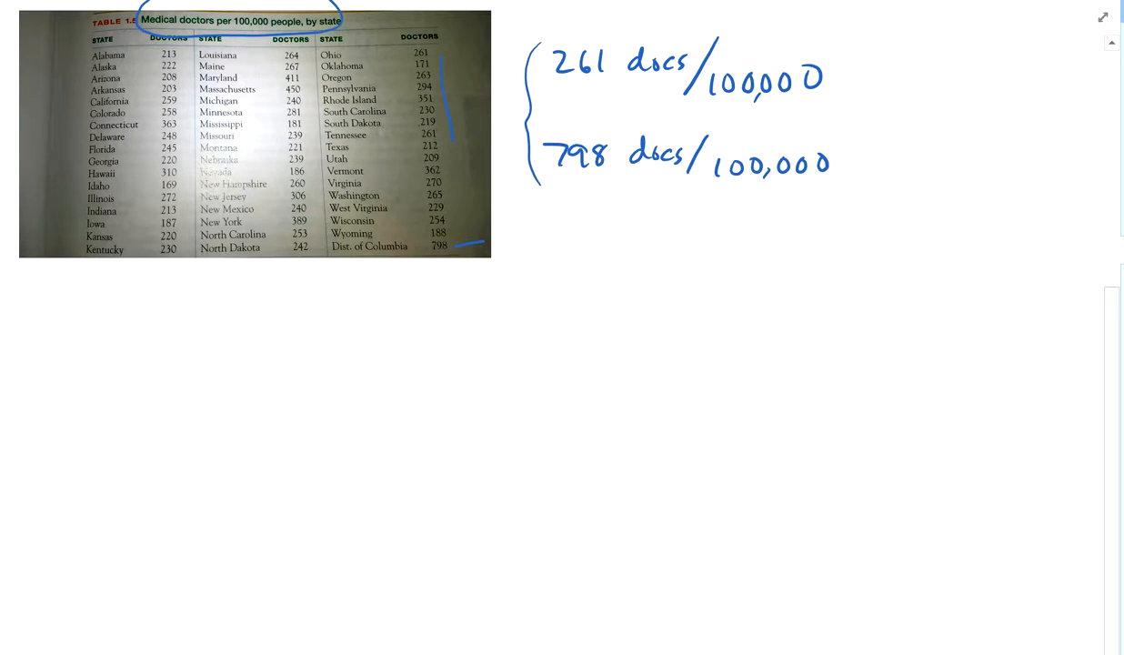
- Handwrite "histogram: on the calc STAT/EDIT – WINDOW" under the table image
type("hist")
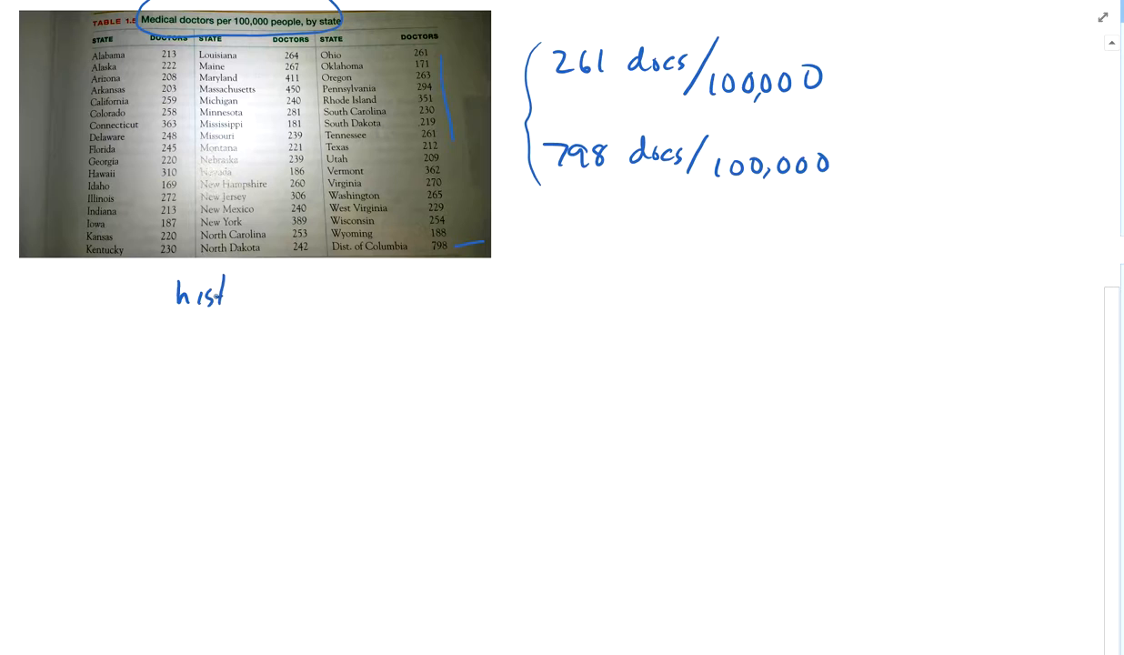
type("ogram:")
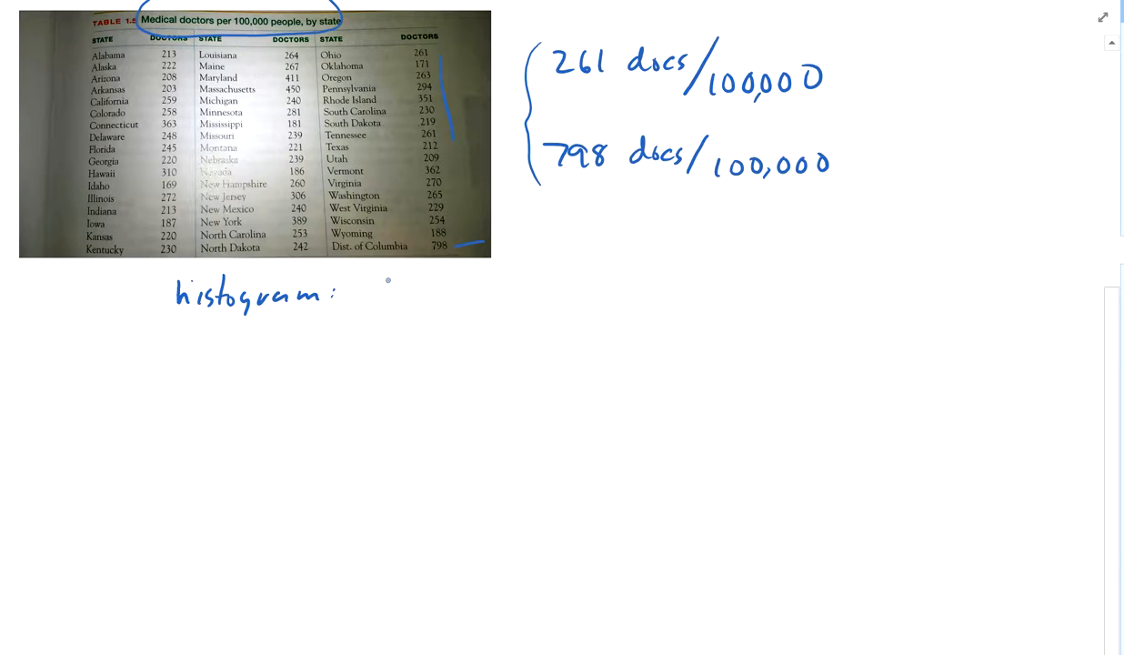
type("6")
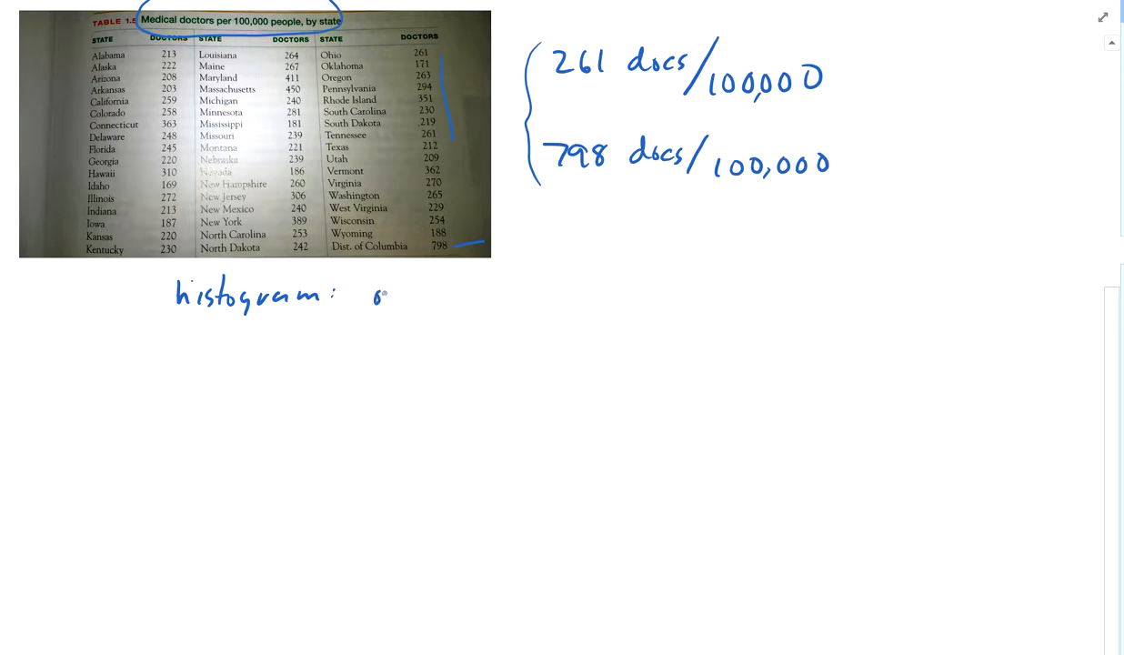
type("on the calc STAT/EDIT - WINDOW")
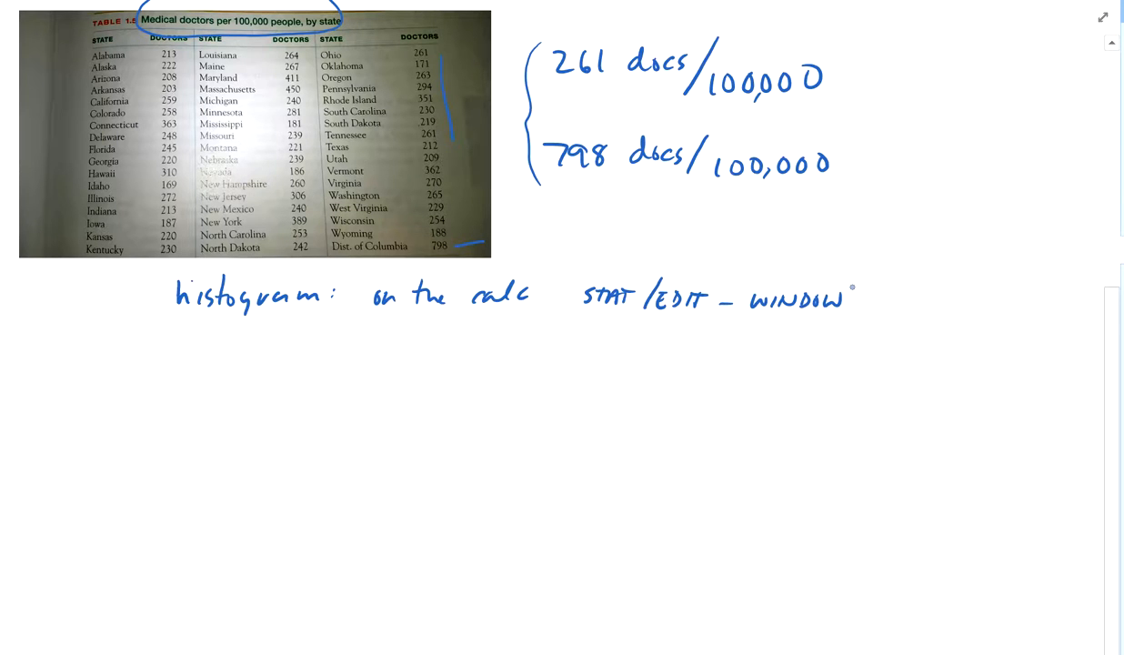
- Write "STAT PLOT –" beneath the histogram note
scroll("up", 3)
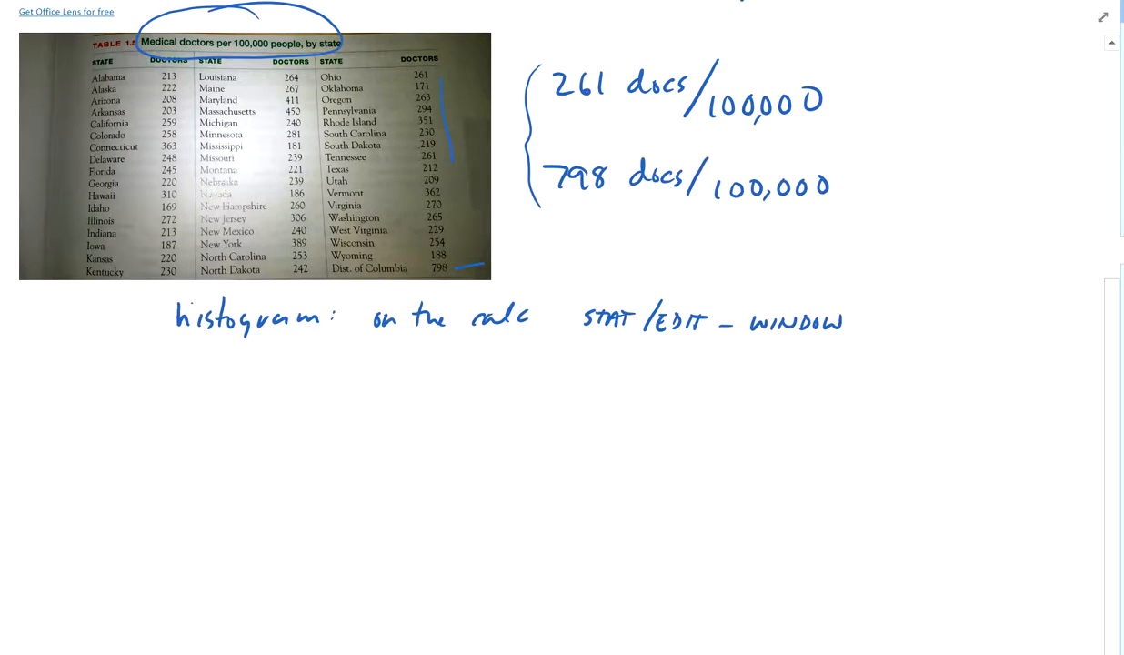
scroll("up", 3)
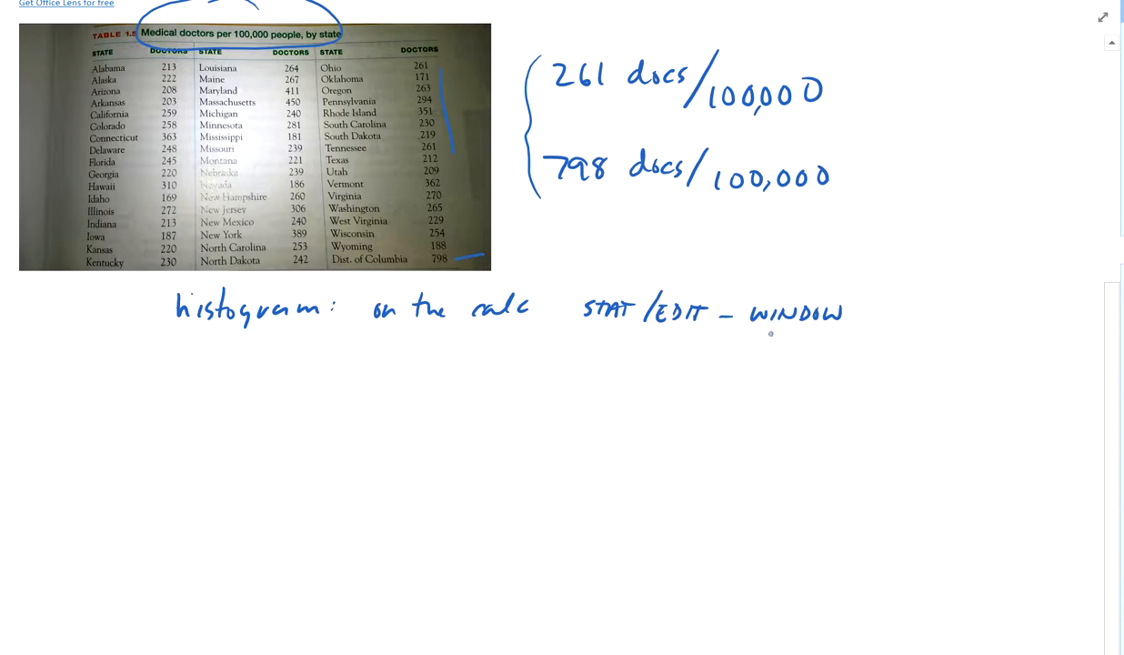
type("5")
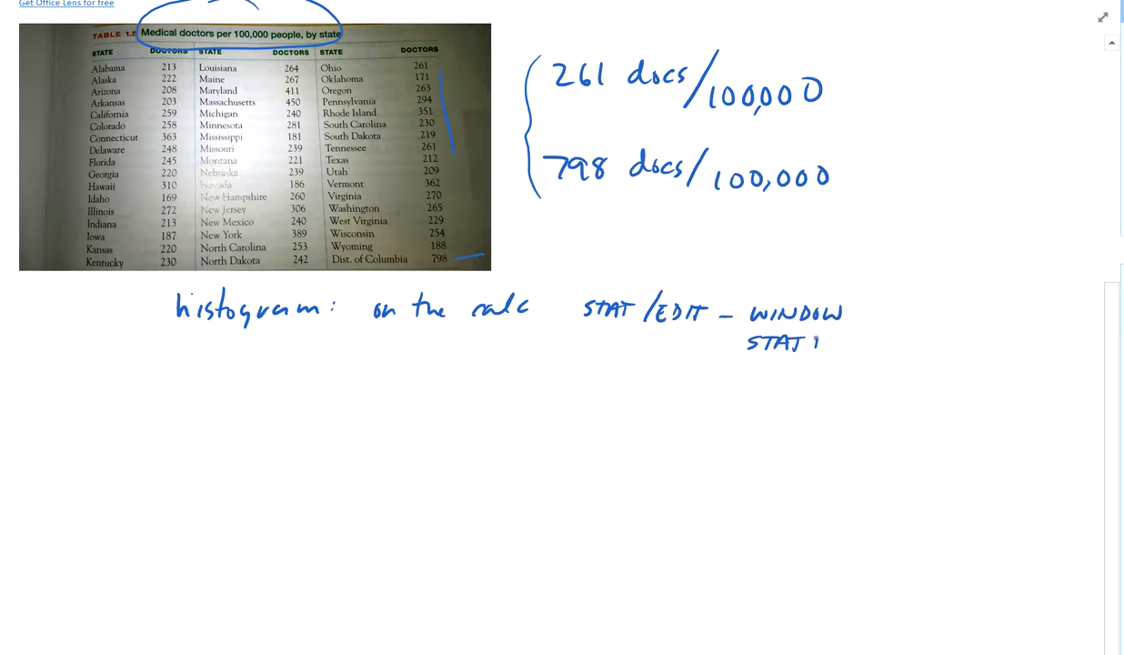
type("PLOT –")
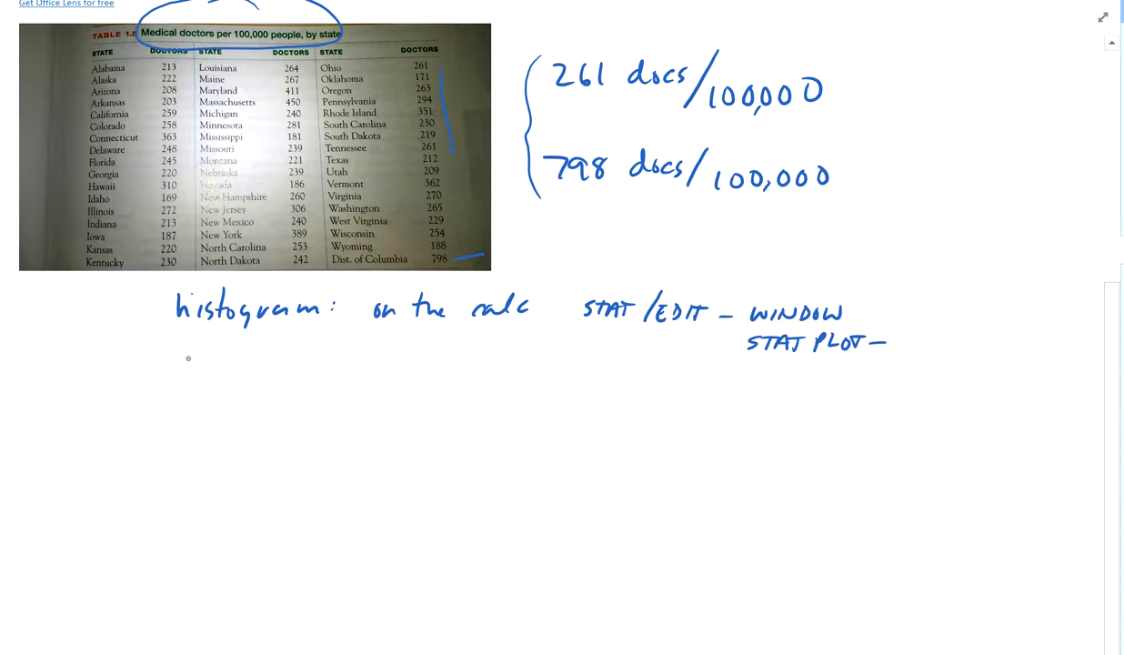
- Draw histogram axes ticked 100–800 with a counts label and the first bars
left_click_drag(187, 354, 199, 552)
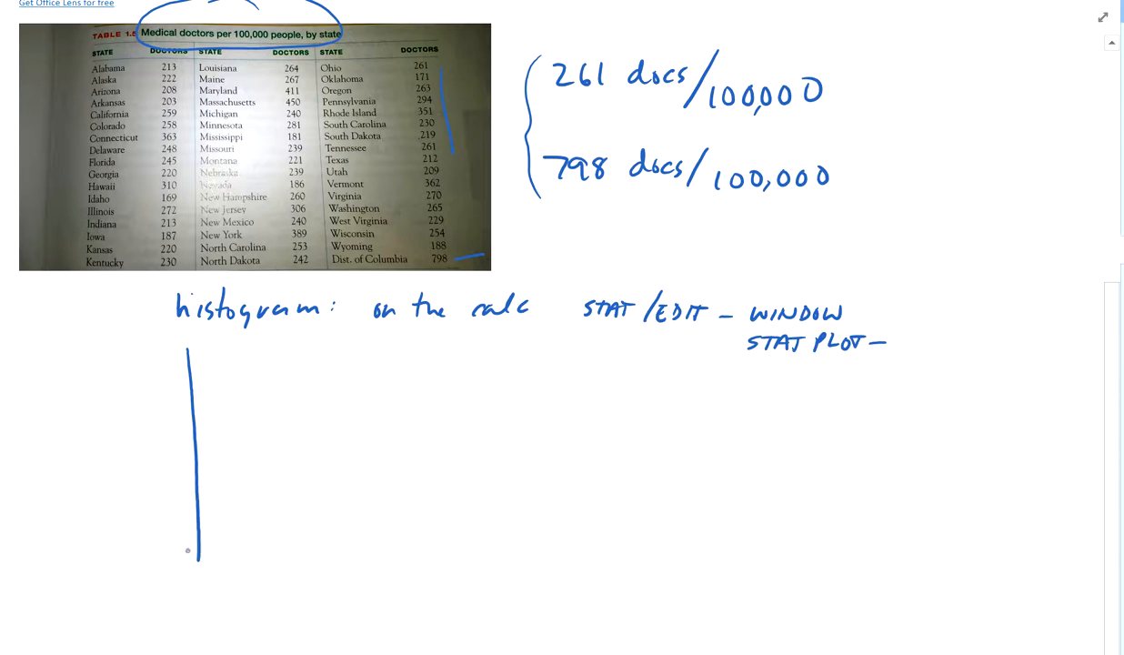
left_click_drag(189, 546, 587, 537)
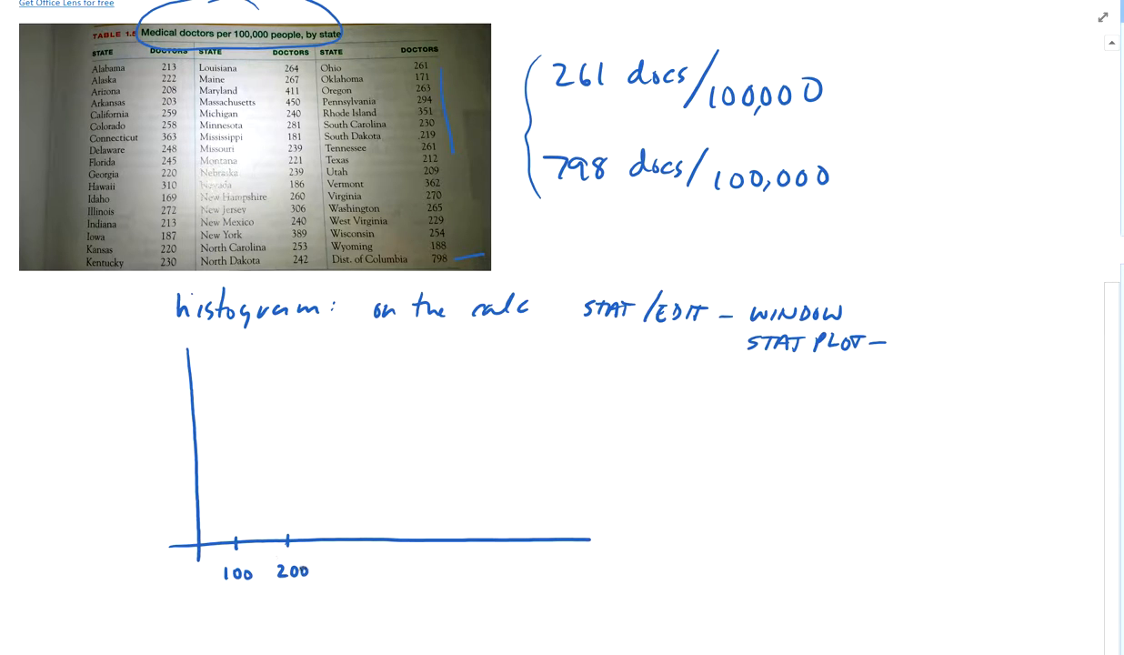
type("300 400 500 600 700 800")
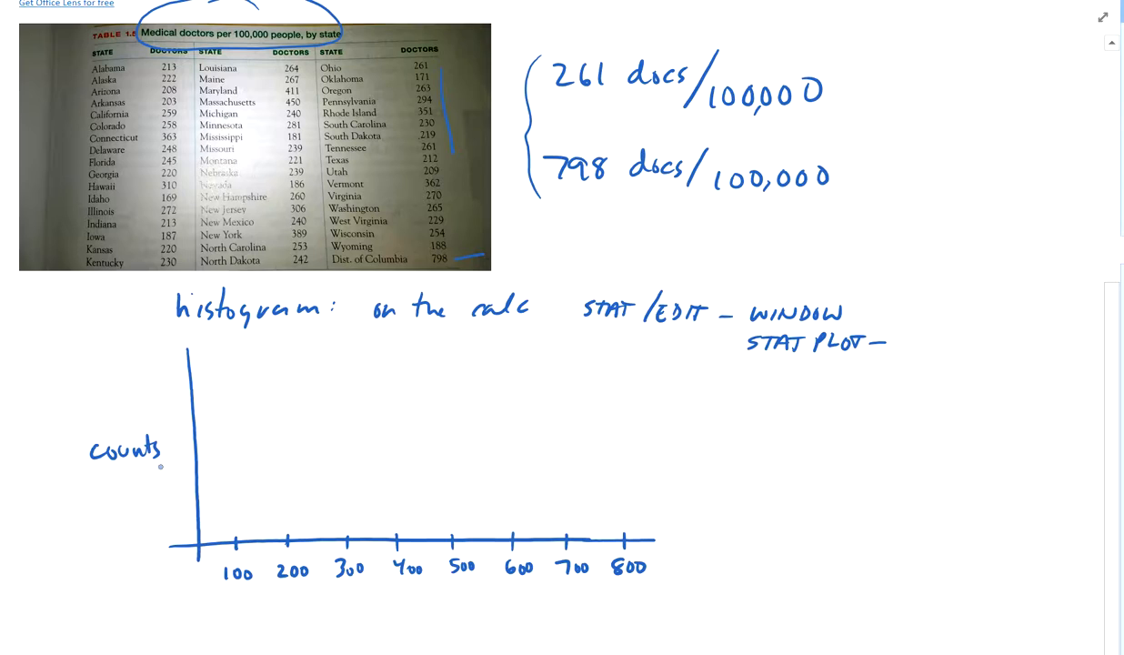
left_click_drag(207, 541, 284, 509)
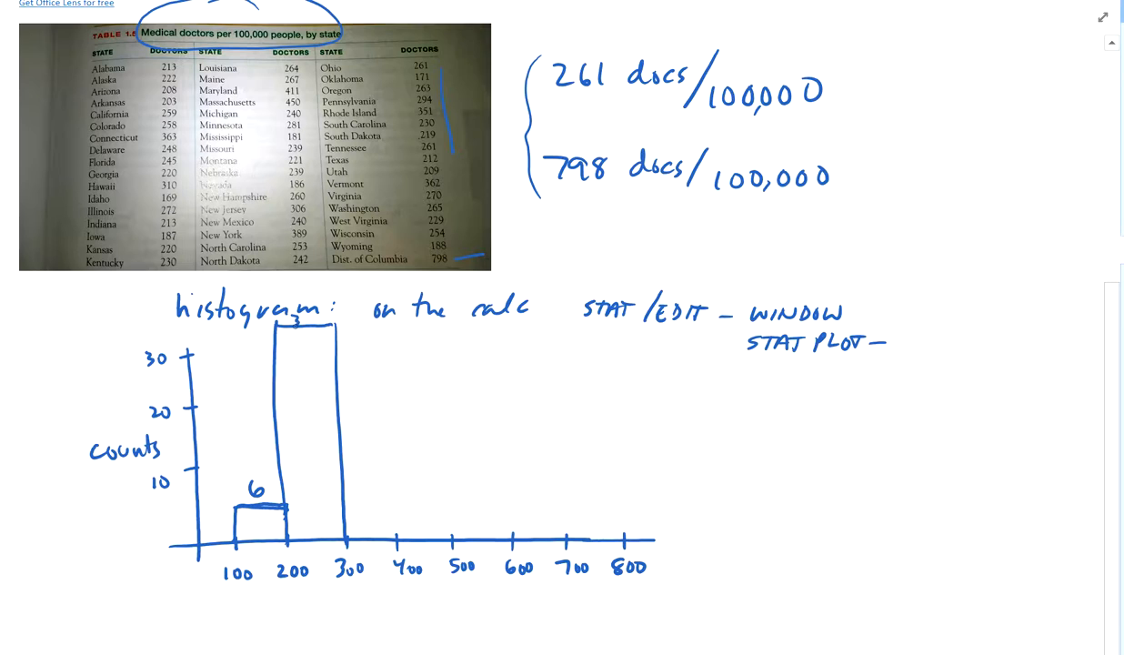
- Label the tall bar 36 and draw bars labelled 6, 2 and 1 up to 800
type("36")
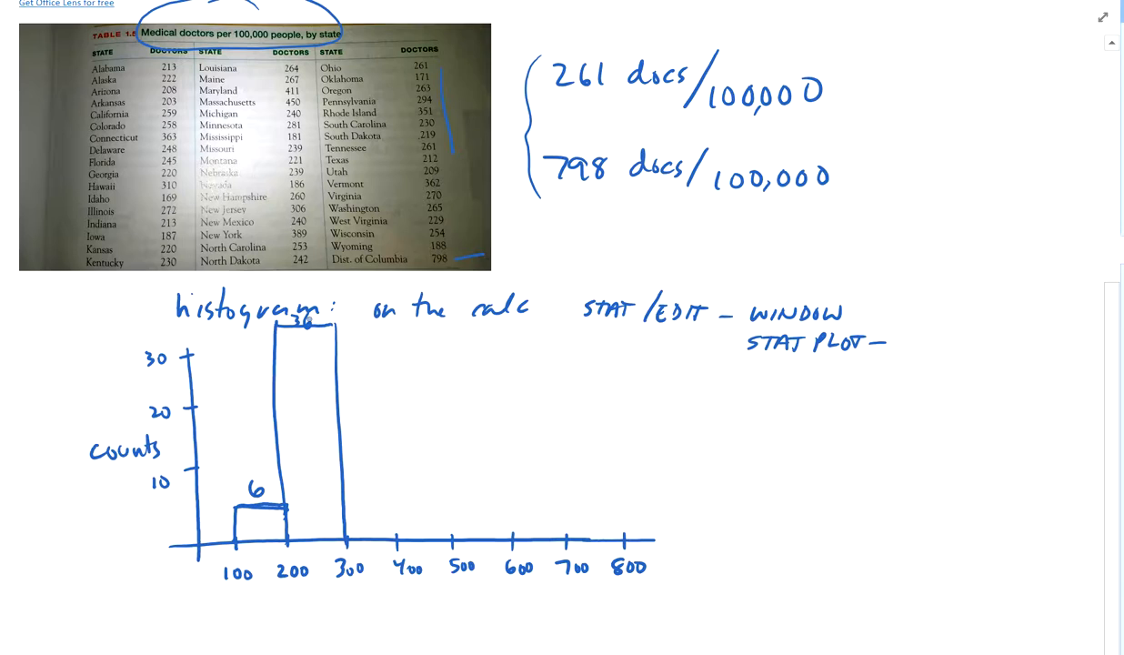
left_click_drag(337, 532, 396, 505)
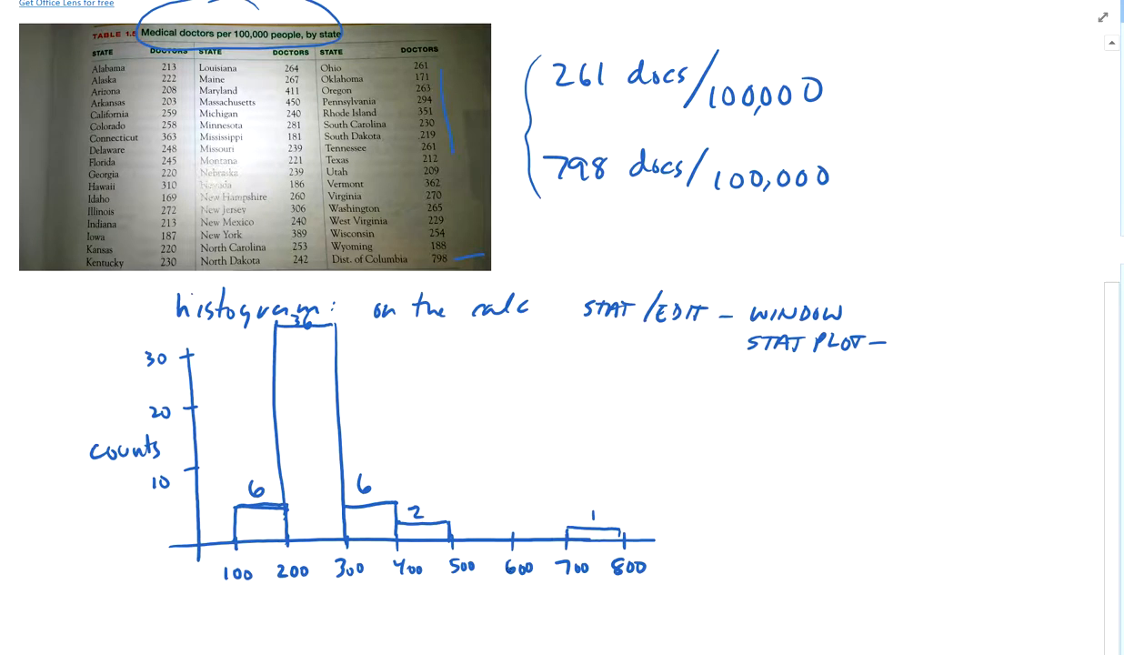
- Write SOCS beside the histogram, branching to shape, outliers, center and spread
scroll("down", 3)
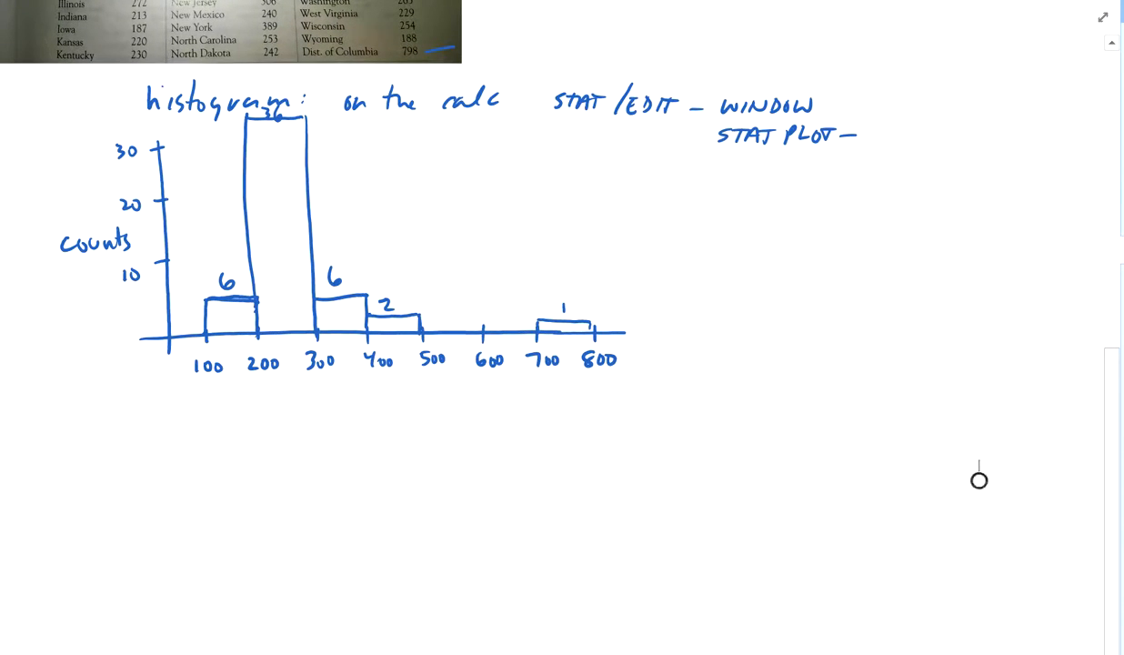
type("So")
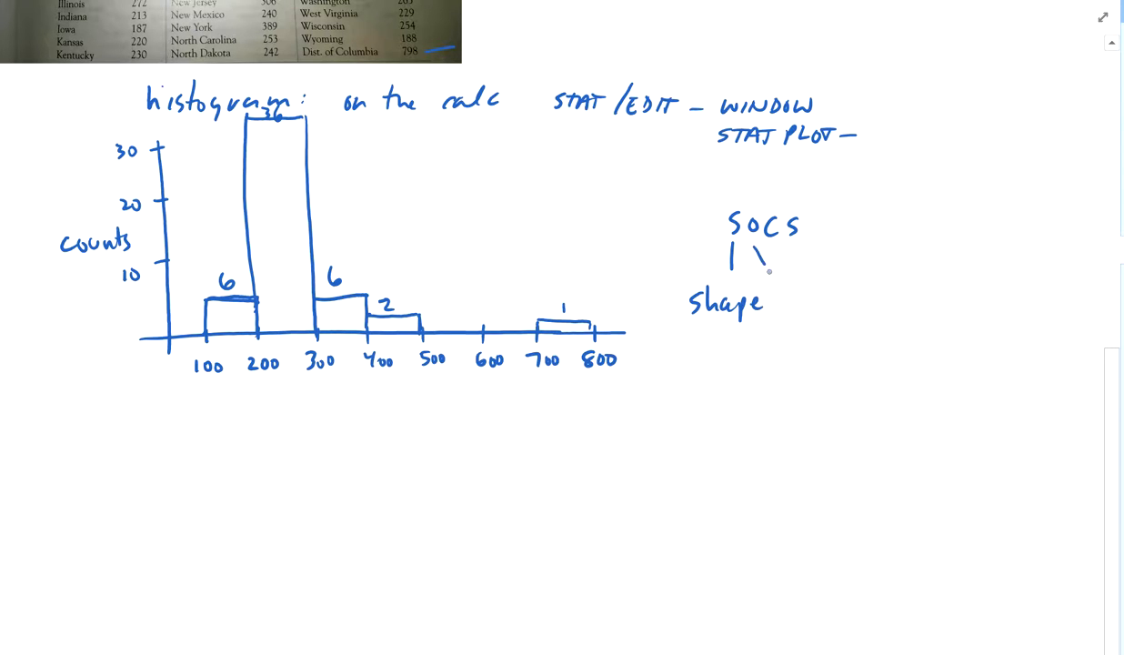
type("outl")
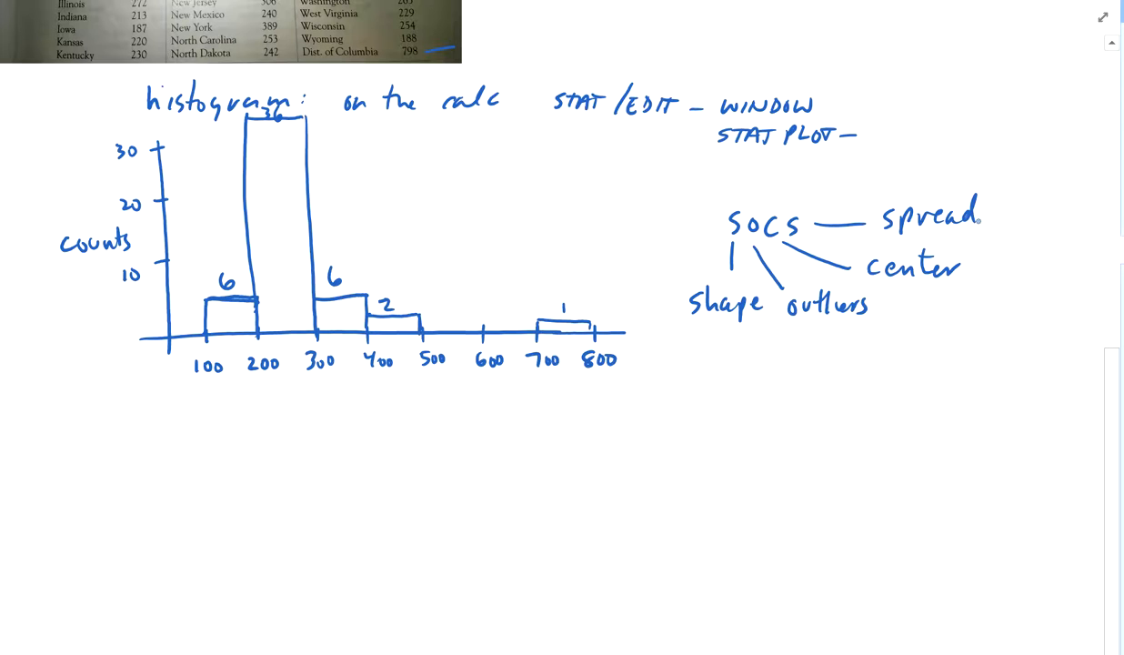
scroll("up", 3)
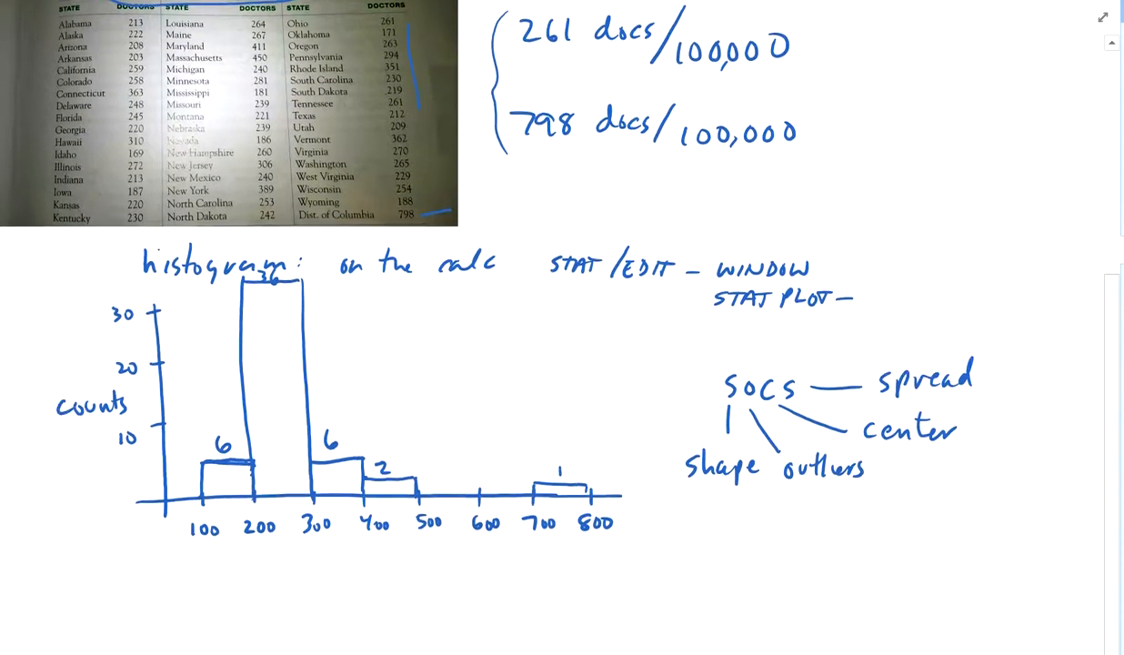
- Handwrite that the distribution is skewed toward higher numbers with D.C. an outlier
scroll("down", 3)
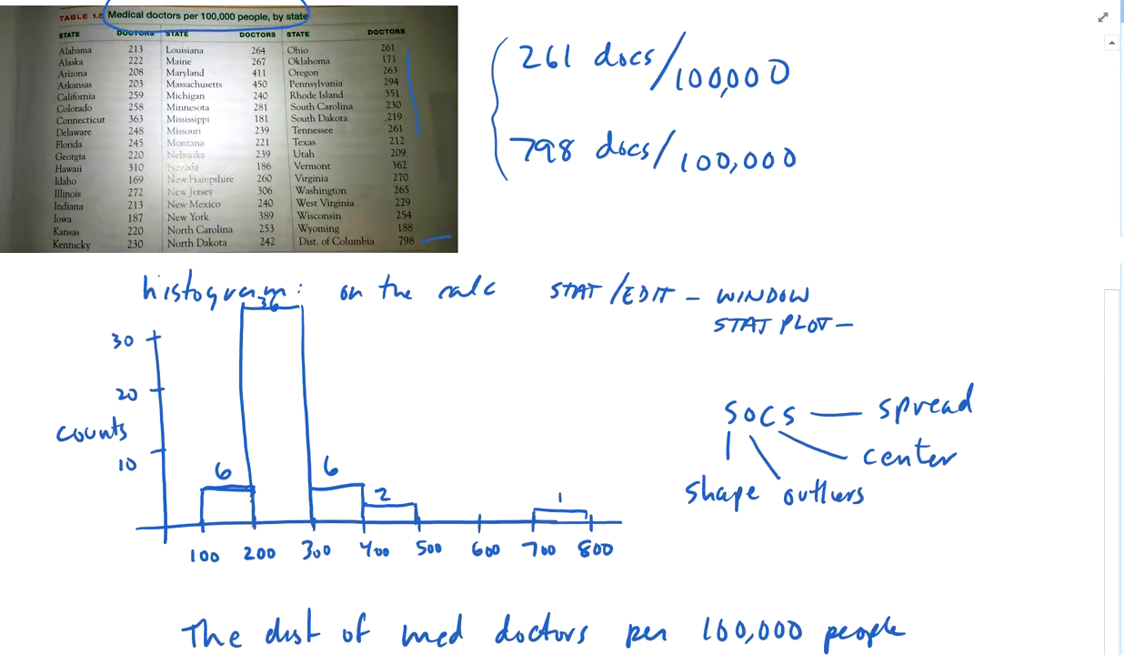
scroll("down", 3)
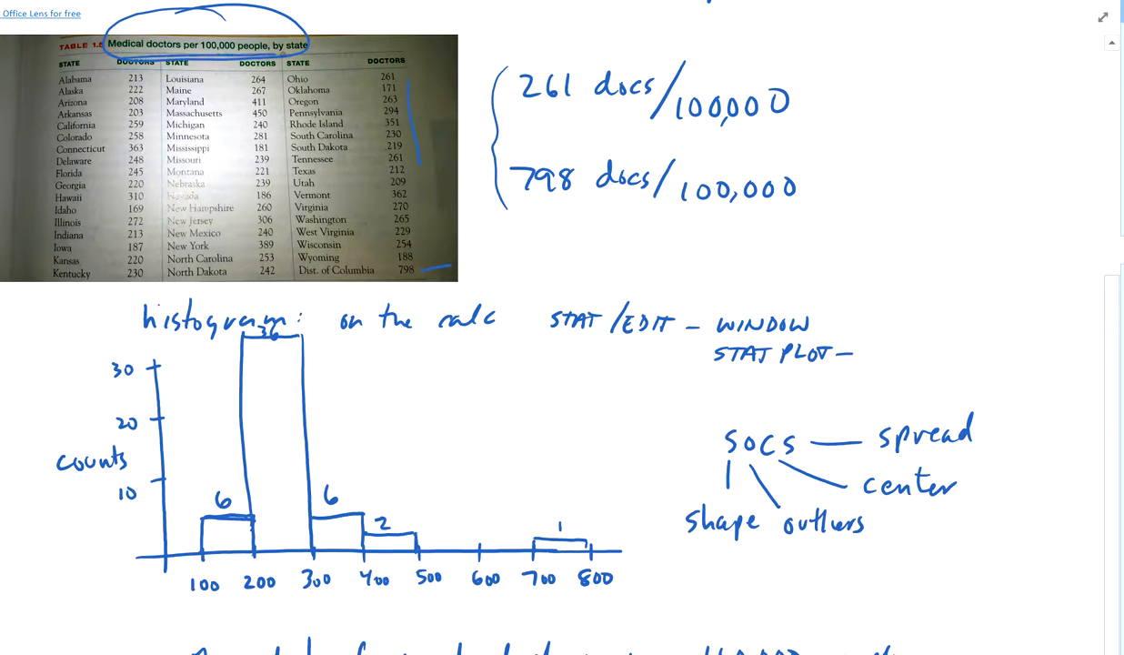
scroll("up", 3)
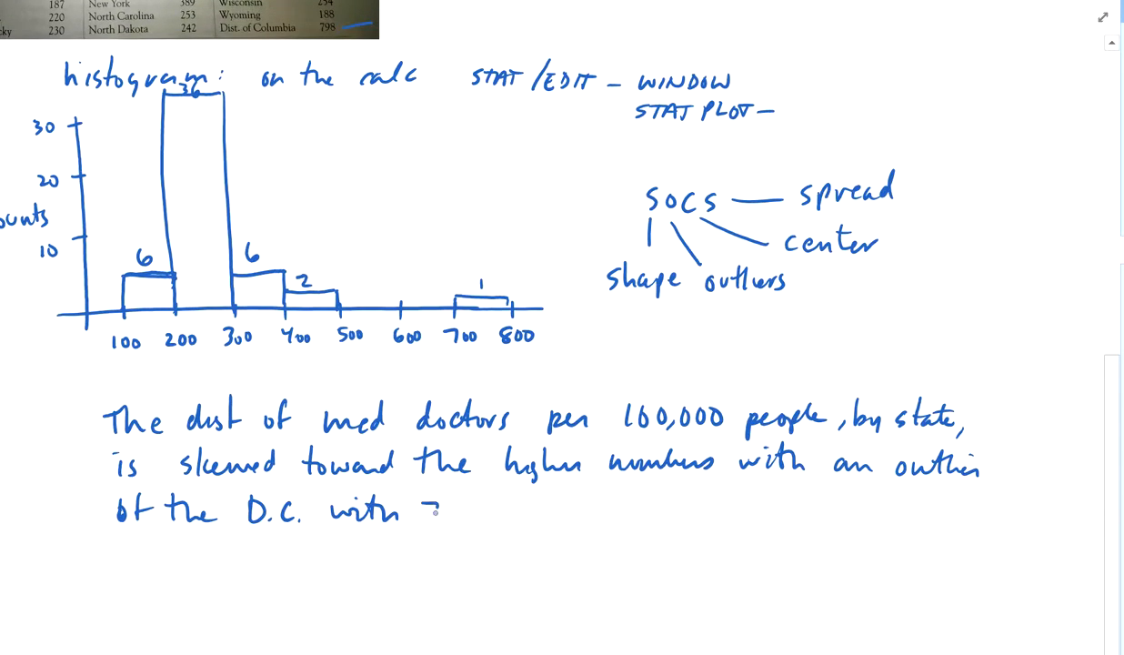
type("798 docs/100,000. The center is")
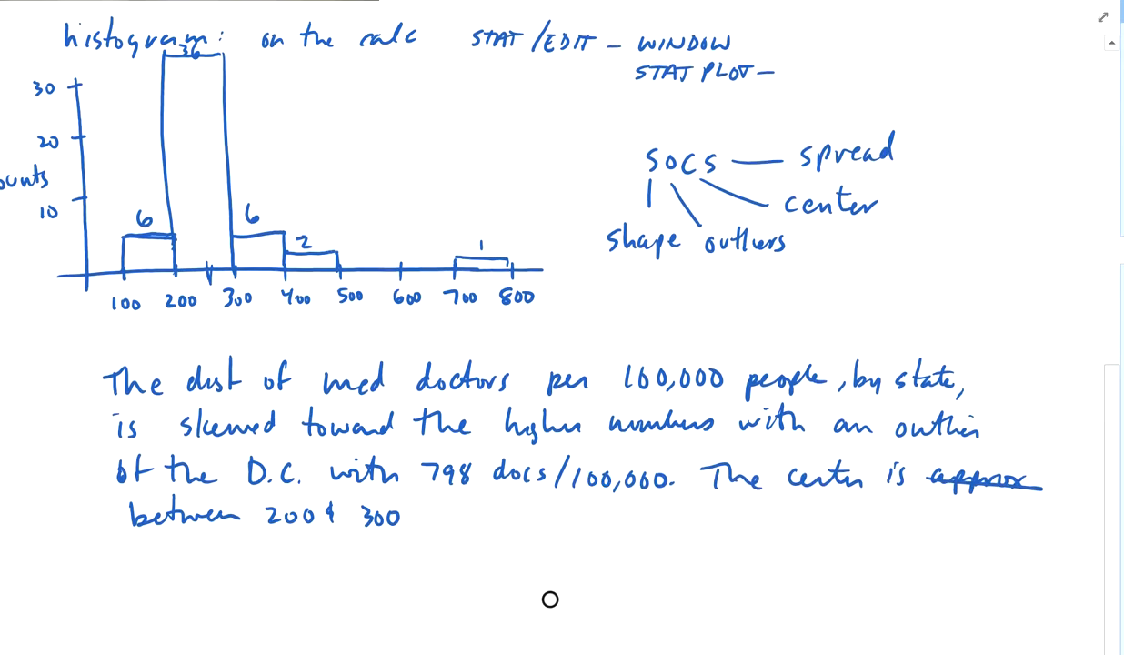
- Add D.C.'s 798 docs/100,000 and 'The center is between 200 & 300'
scroll("up", 3)
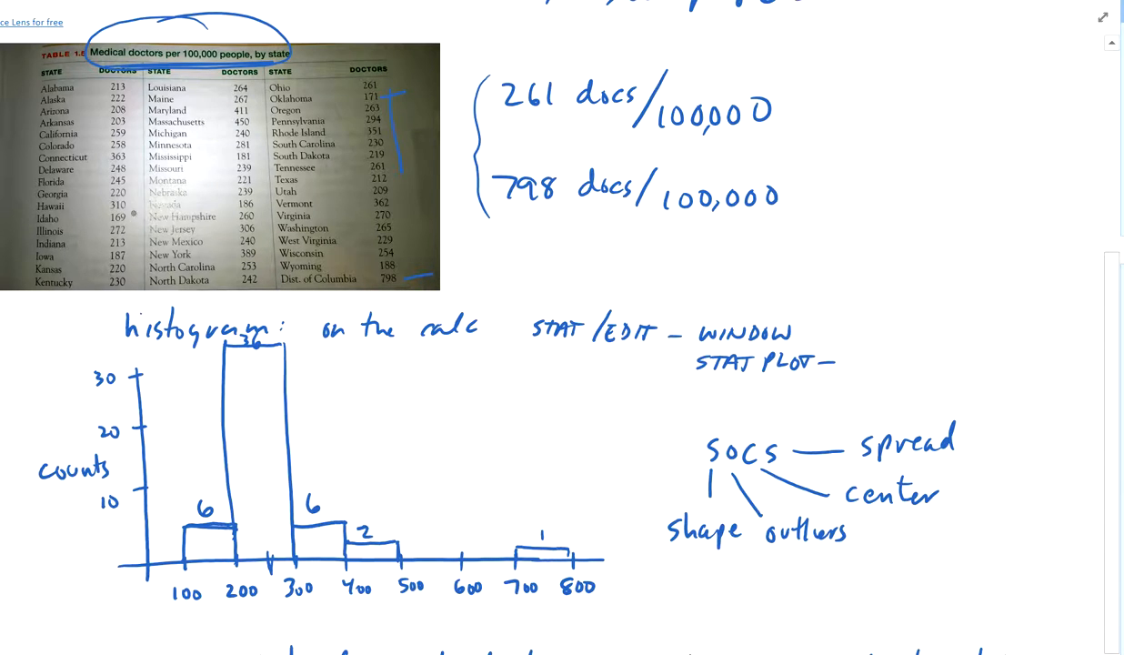
scroll("down", 3)
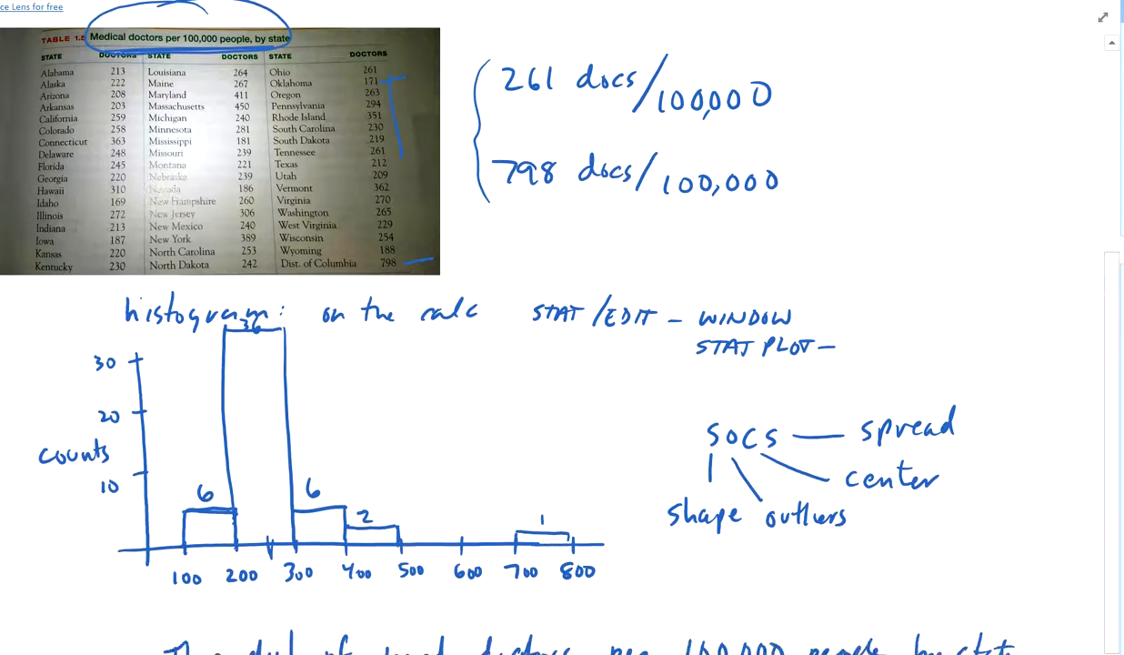